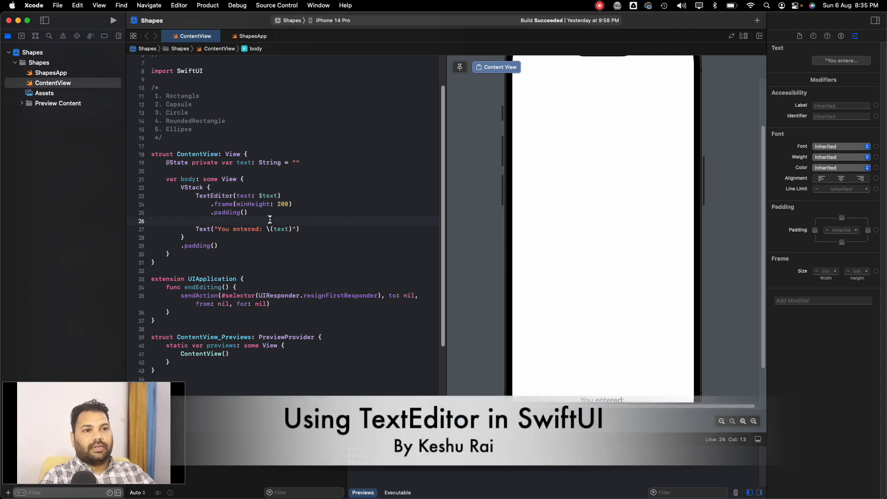
{"action": "mouse_move", "coordinate": [280, 239]}
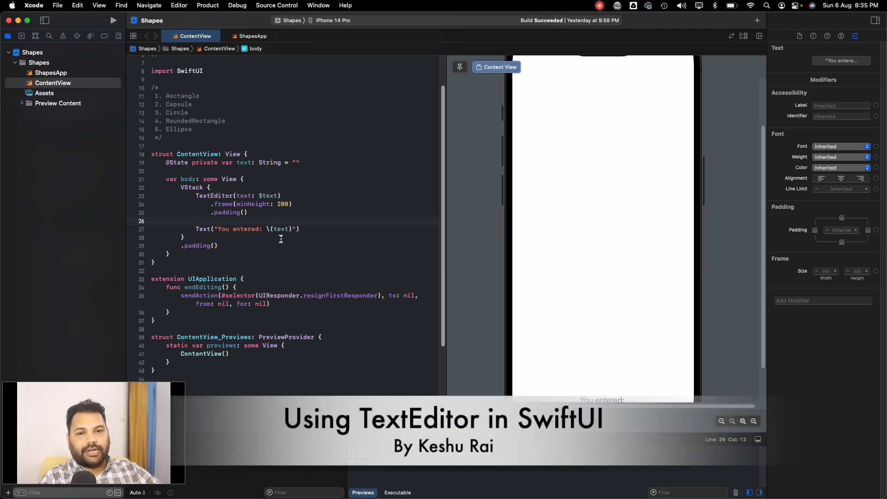
Scroll up to the commented shape-name list above ContentView to remove it
{"action": "scroll", "scroll_direction": "up", "scroll_amount": 3}
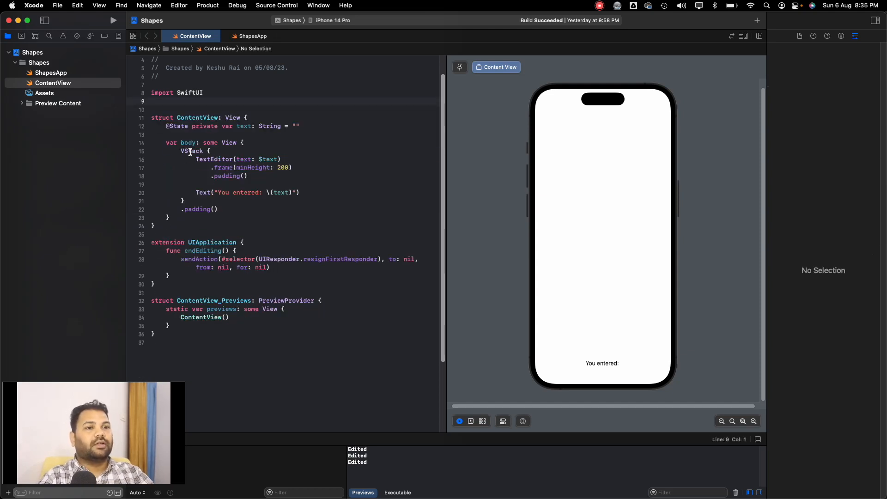
{"action": "left_click", "coordinate": [212, 159]}
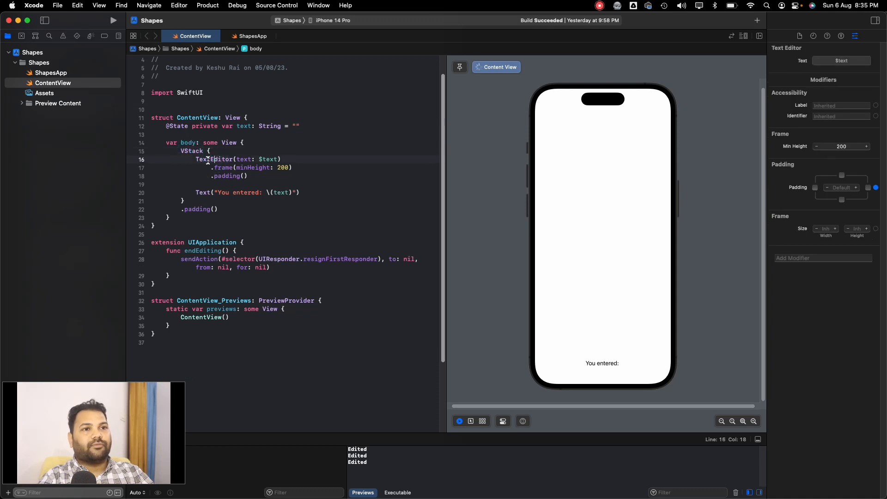
{"action": "double_click", "coordinate": [214, 159]}
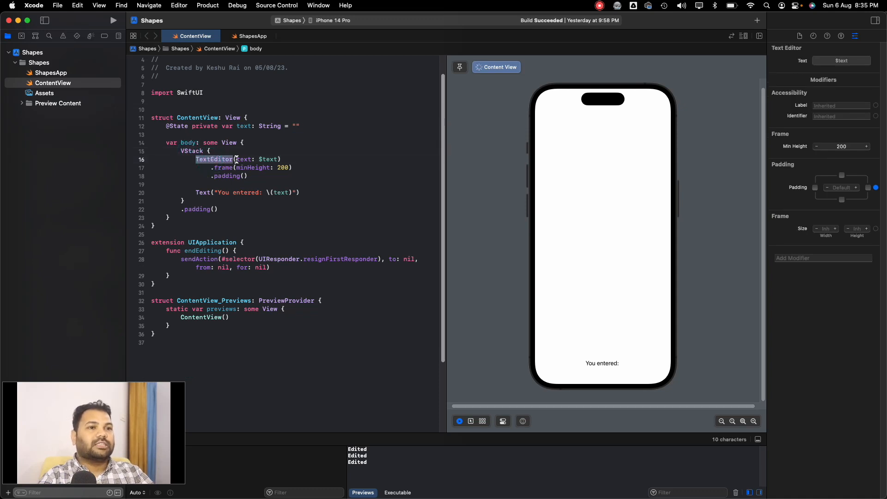
{"action": "left_click", "coordinate": [243, 159]}
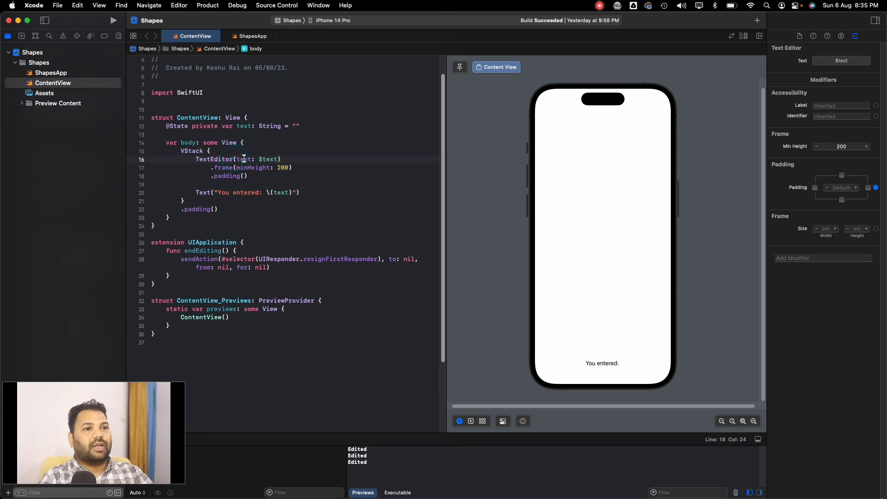
{"action": "left_click", "coordinate": [269, 159]}
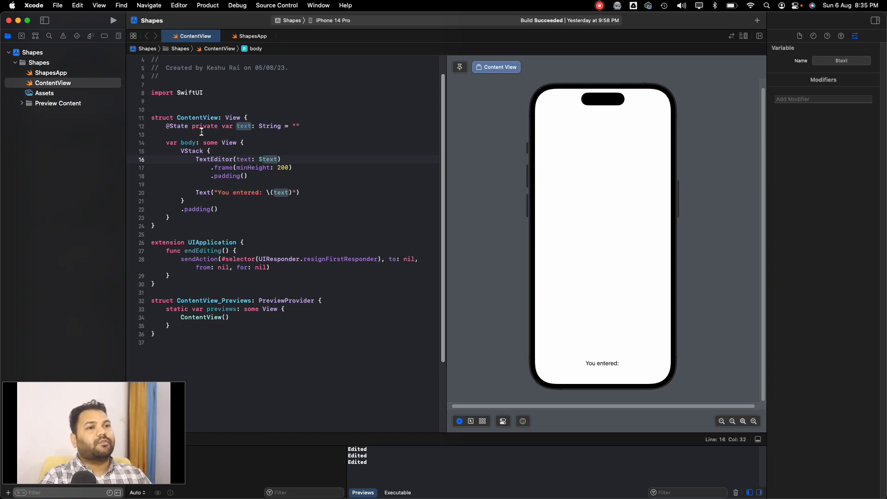
{"action": "double_click", "coordinate": [269, 159]}
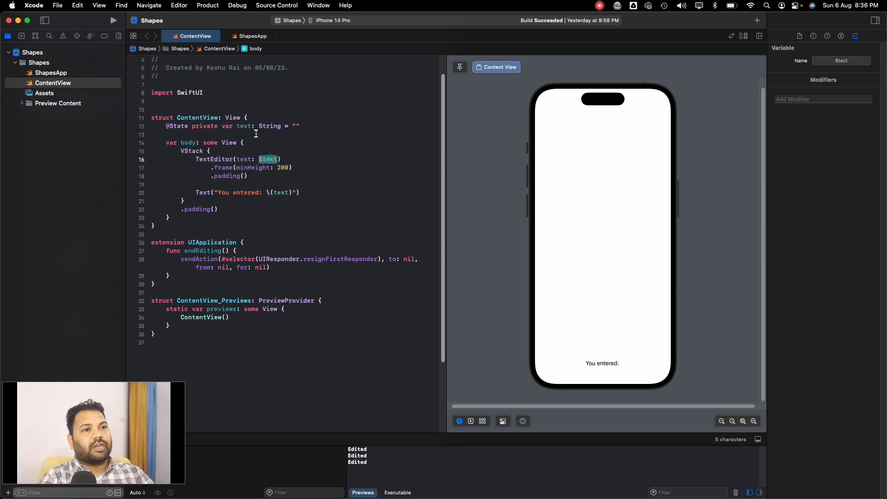
{"action": "double_click", "coordinate": [244, 125]}
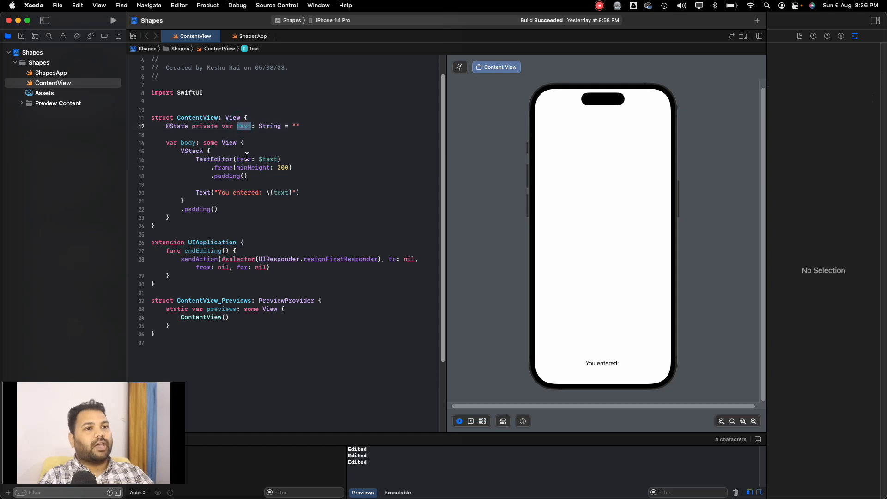
{"action": "scroll", "scroll_direction": "up", "scroll_amount": 3}
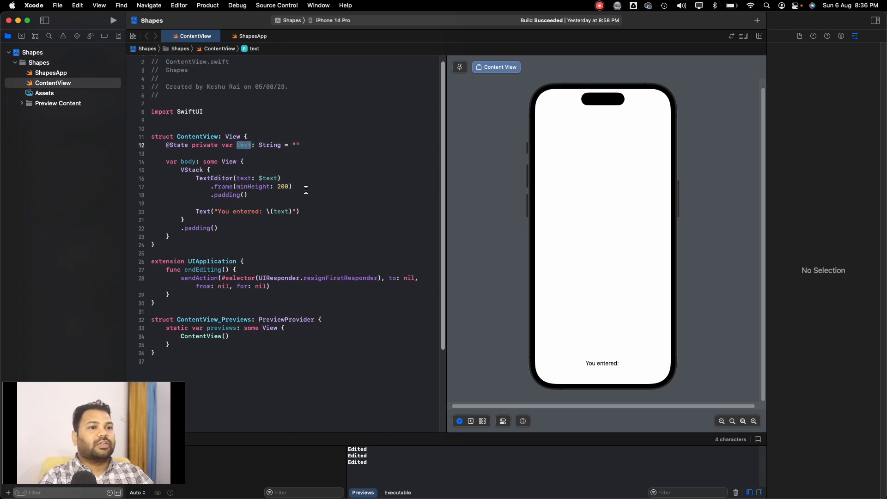
{"action": "left_click", "coordinate": [214, 186]}
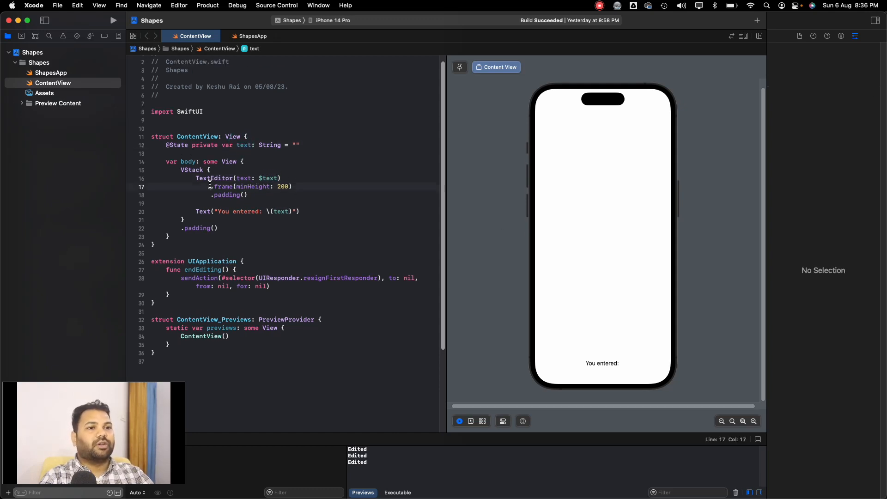
Replace .frame(minHeight: 200) with .frame(height: 300) and try the taller editor in the preview
{"action": "type", "text": ".frame"}
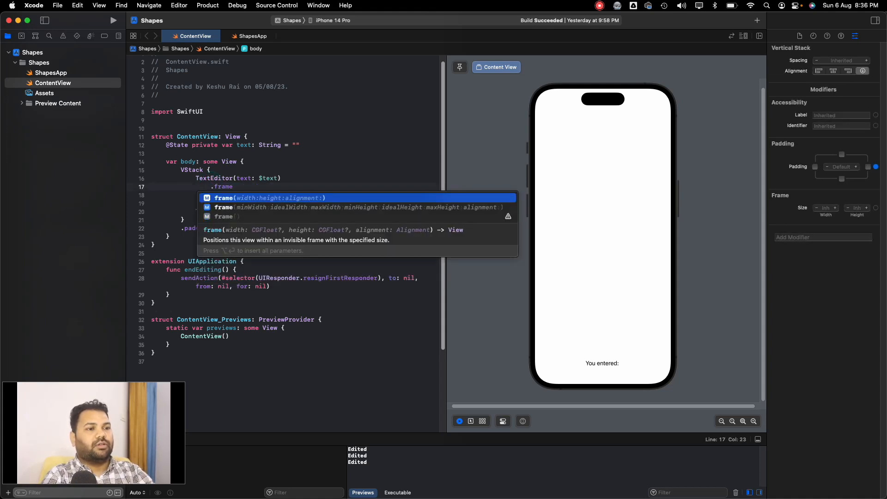
{"action": "type", "text": "(height: 3"}
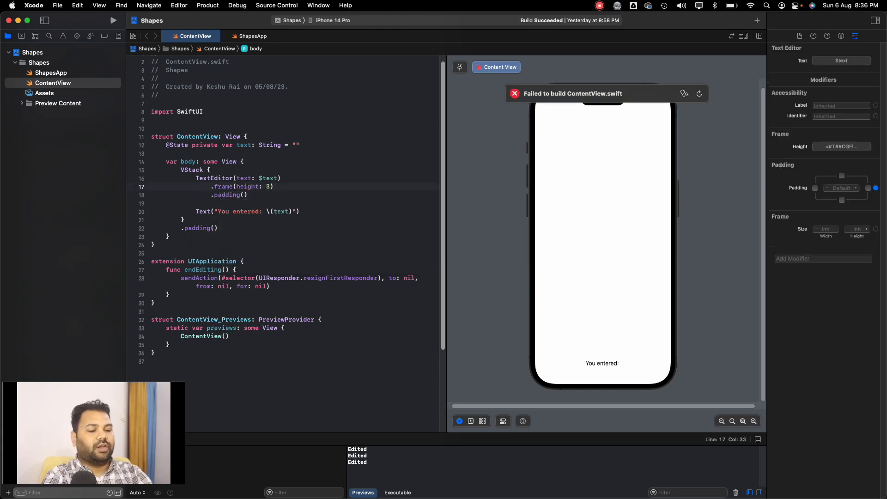
{"action": "type", "text": "00"}
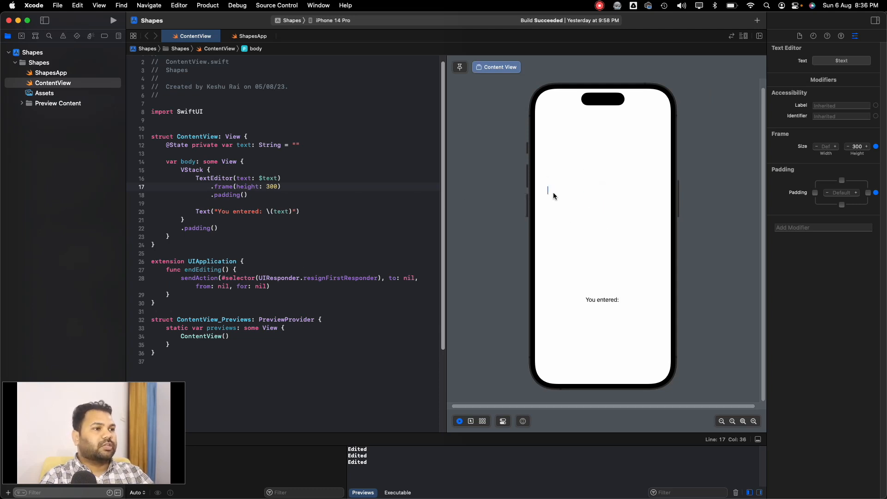
{"action": "mouse_move", "coordinate": [568, 208]}
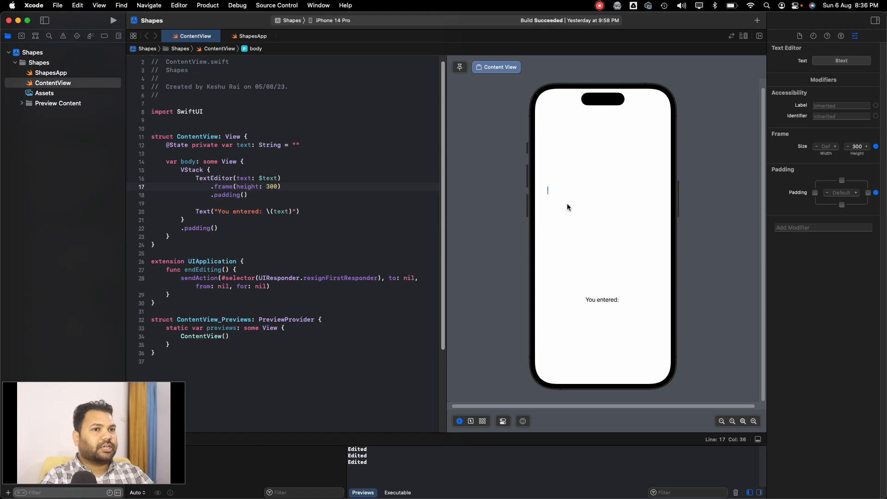
{"action": "mouse_move", "coordinate": [557, 230]}
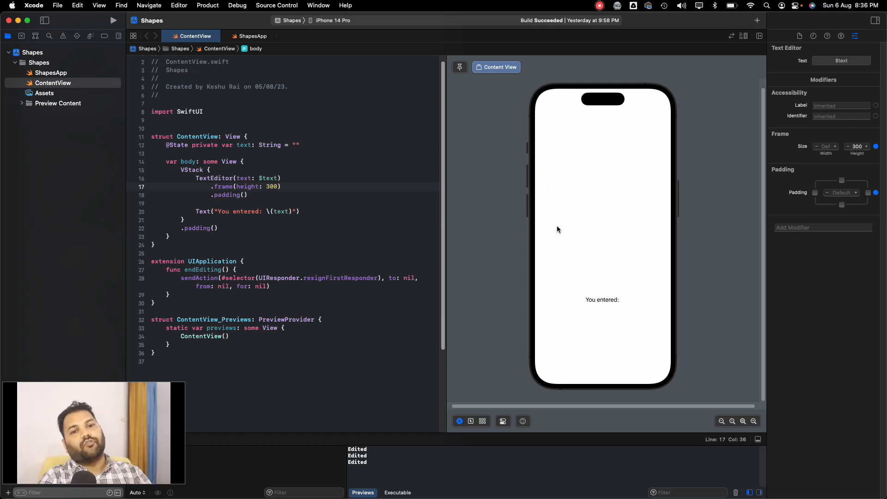
{"action": "left_click", "coordinate": [547, 189]}
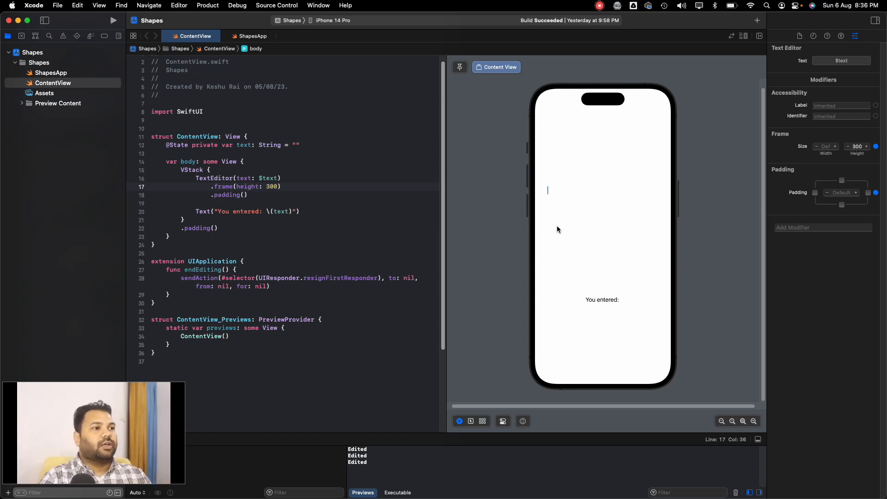
{"action": "mouse_move", "coordinate": [549, 197]}
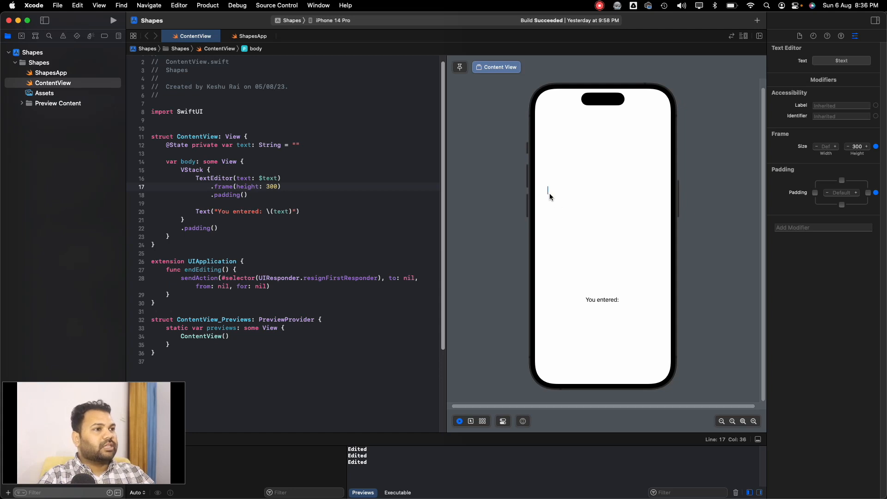
{"action": "mouse_move", "coordinate": [249, 210]}
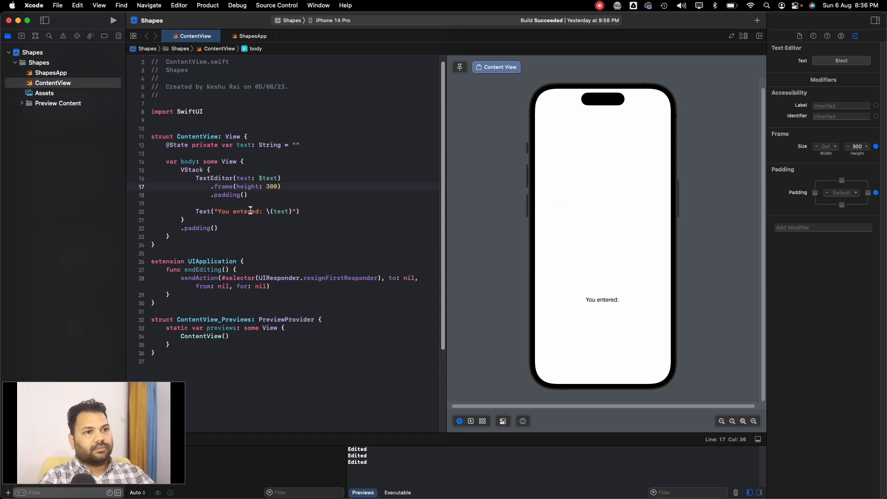
{"action": "left_click", "coordinate": [306, 178]}
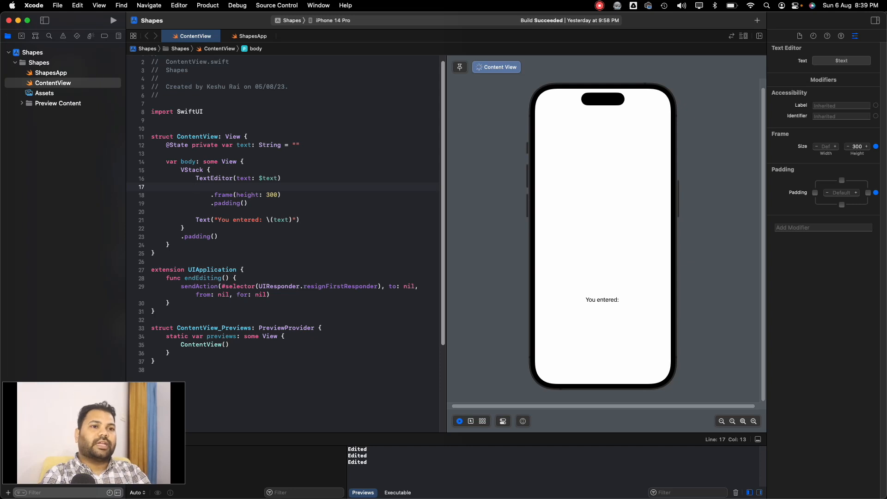
Apply .background(.gray.opacity(0.5)) to the TextEditor and check it in the preview
{"action": "type", "text": ".background(."}
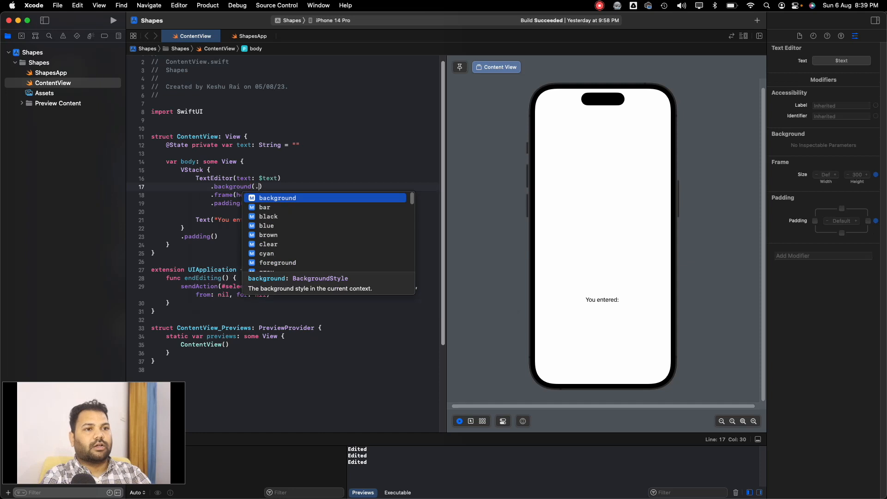
{"action": "type", "text": "gray.opacity(0.5"}
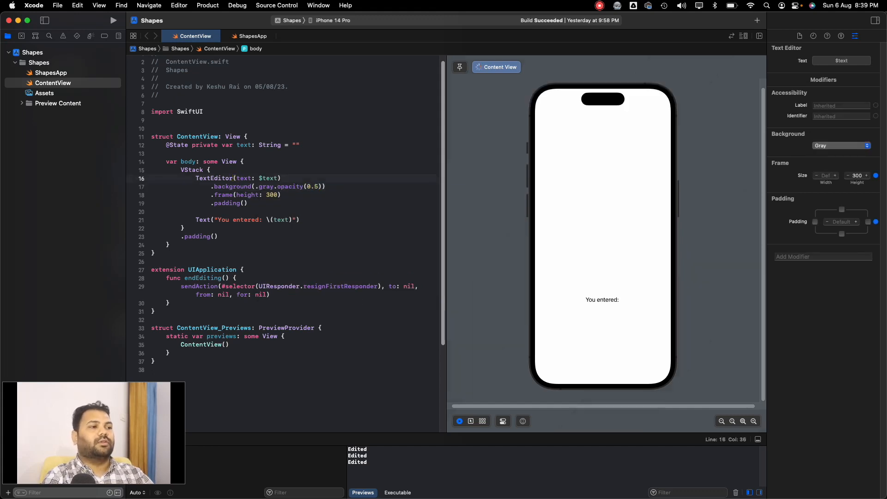
{"action": "left_click", "coordinate": [547, 191]}
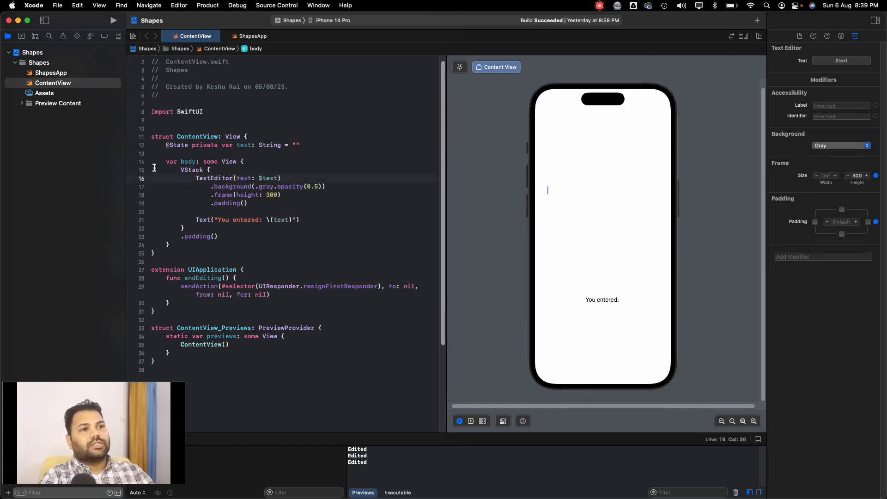
{"action": "mouse_move", "coordinate": [546, 202]}
{"action": "type", "text": "."}
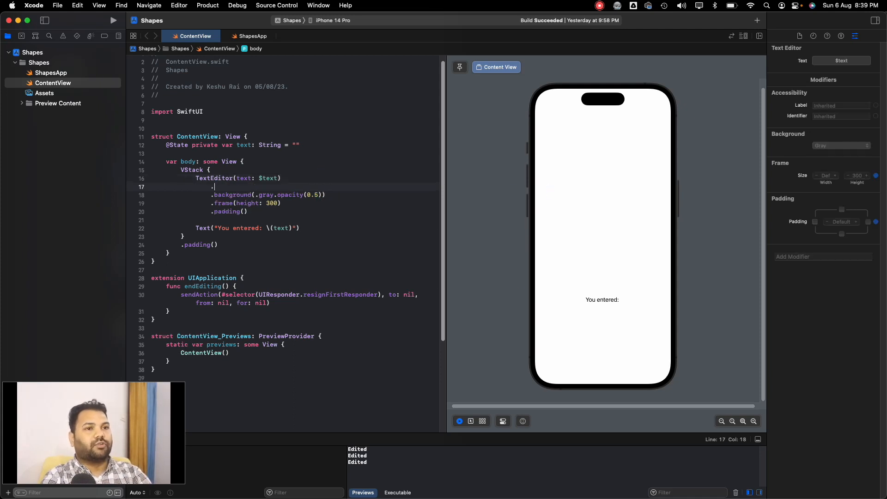
Add .scrollContentBackground(.hidden) so the gray 300-point area shows in the preview
{"action": "type", "text": "scroll"}
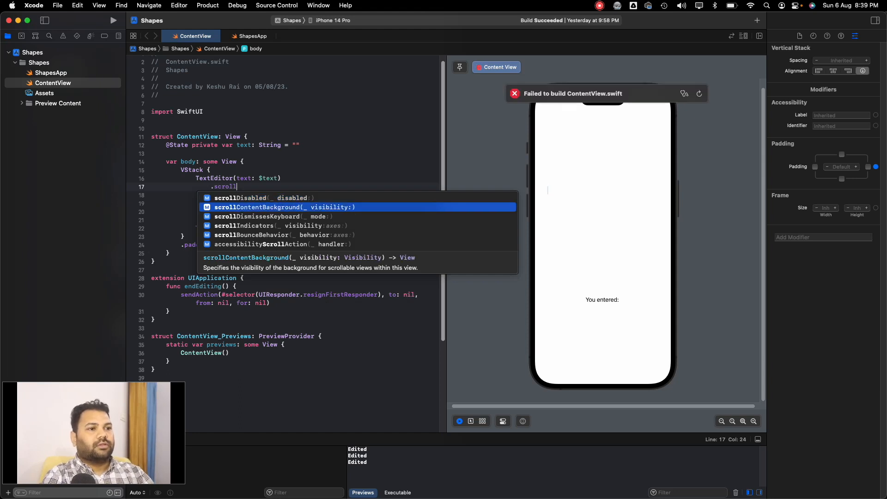
{"action": "left_click", "coordinate": [285, 207]}
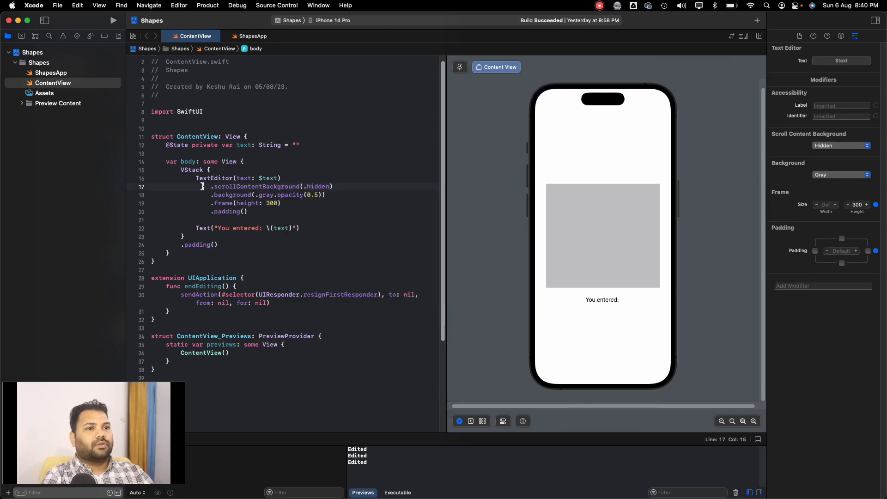
{"action": "left_click", "coordinate": [328, 195]}
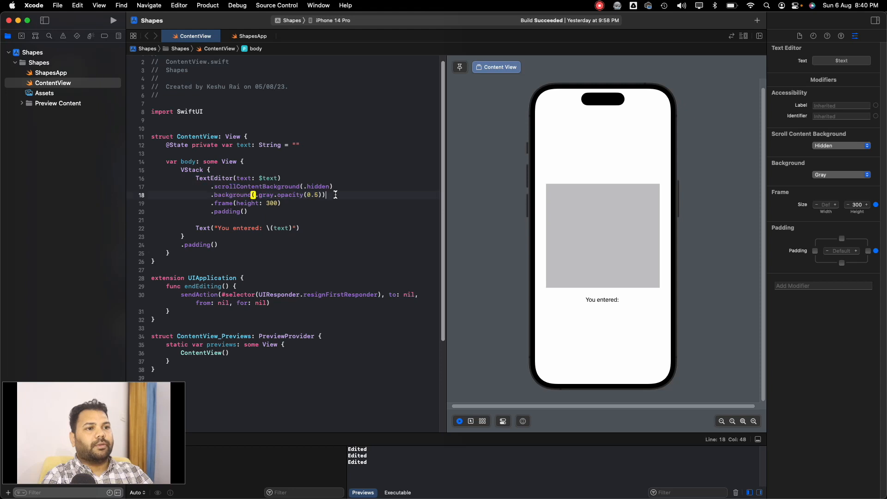
{"action": "left_click_drag", "start_coordinate": [334, 195], "coordinate": [213, 186]}
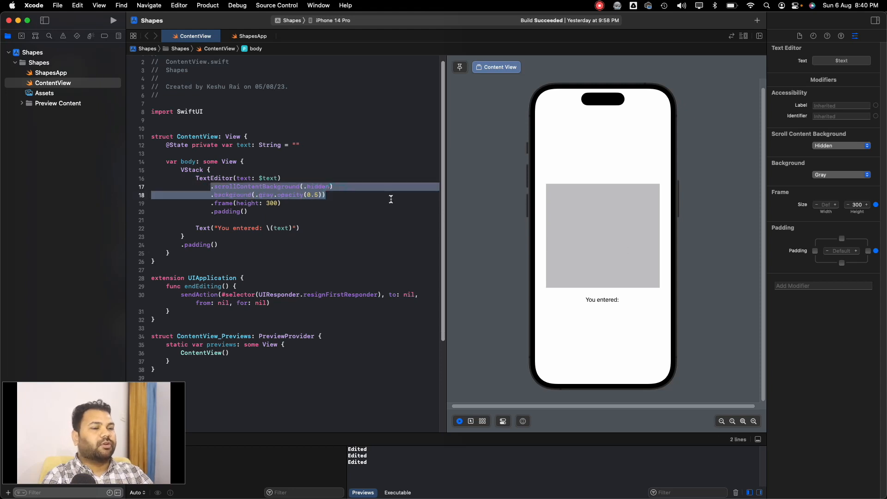
{"action": "left_click", "coordinate": [327, 195]}
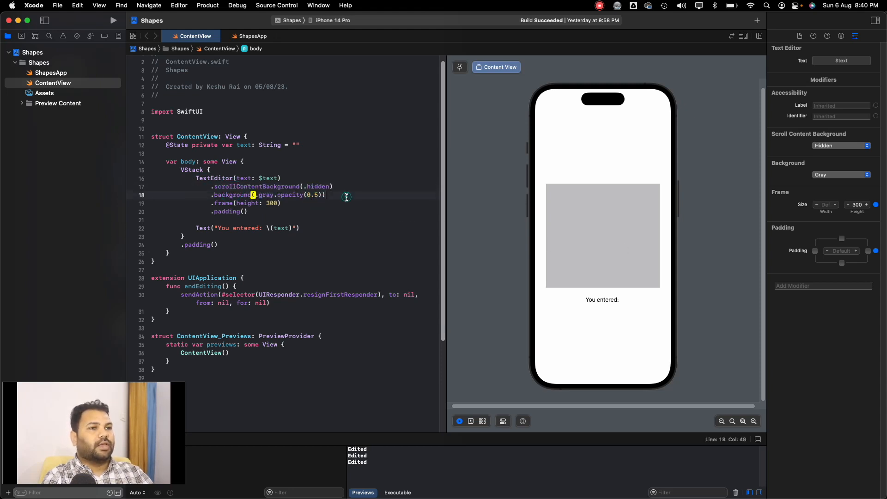
{"action": "left_click", "coordinate": [572, 218]}
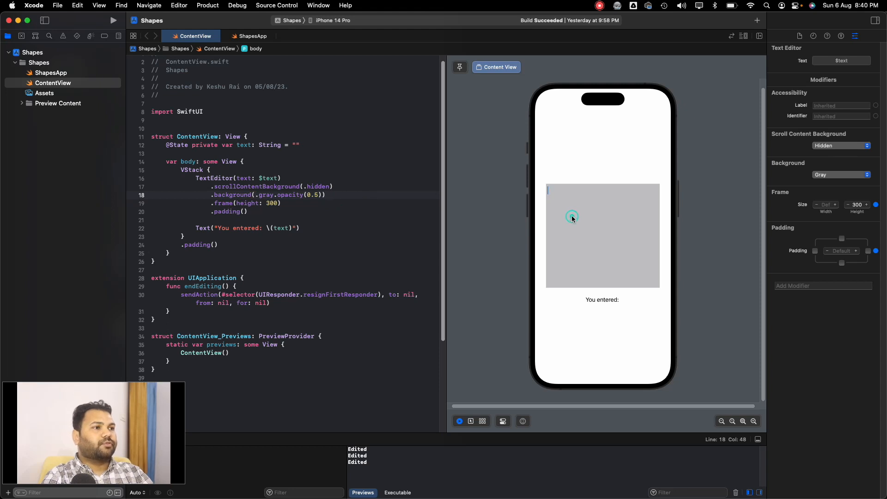
Enter 'Sdsdsd' in the preview editor and lower the gray fill to .opacity(0.1)
{"action": "type", "text": "Sdsdsd"}
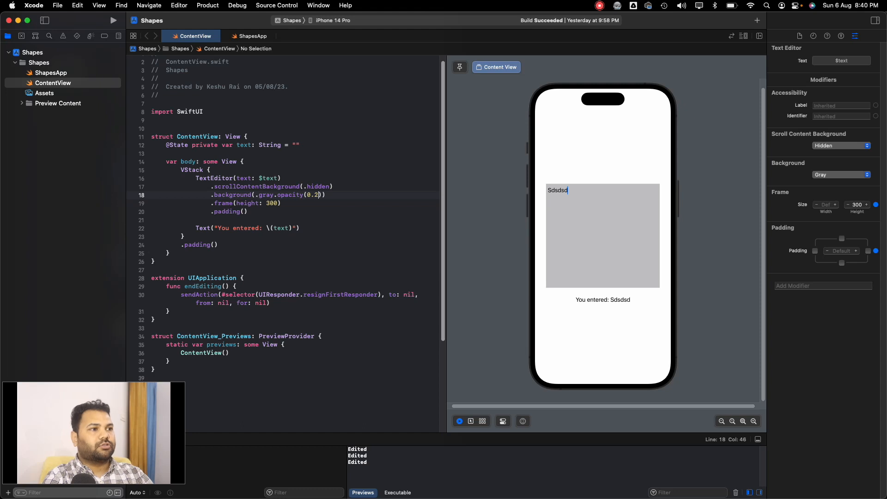
{"action": "left_click", "coordinate": [352, 203]}
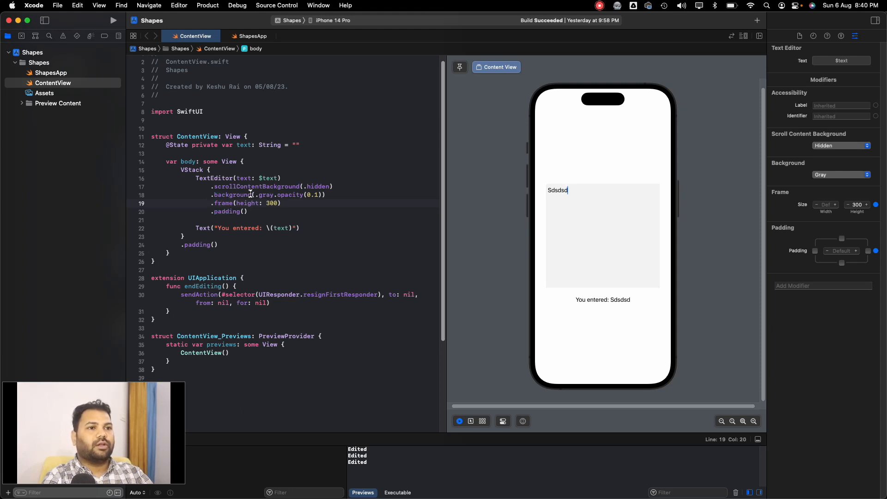
{"action": "left_click", "coordinate": [237, 177]}
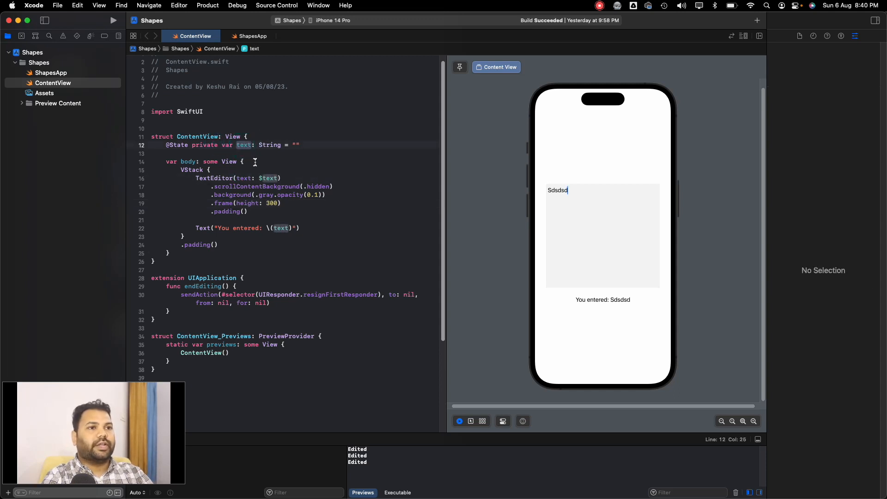
{"action": "double_click", "coordinate": [243, 146]}
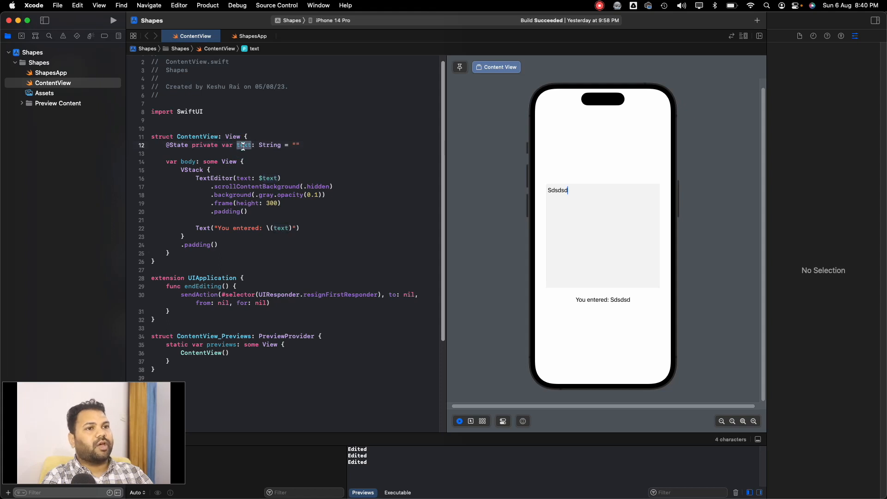
{"action": "type", "text": "ad"}
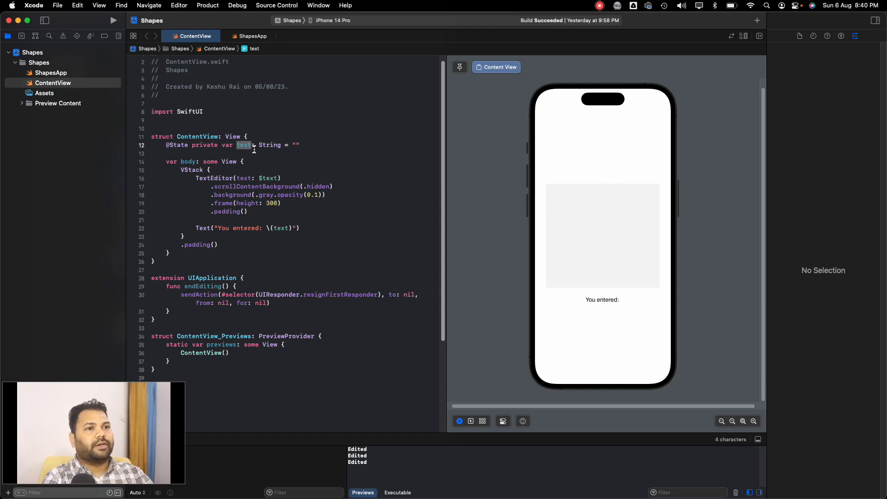
{"action": "left_click", "coordinate": [301, 228]}
{"action": "type", "text": "."}
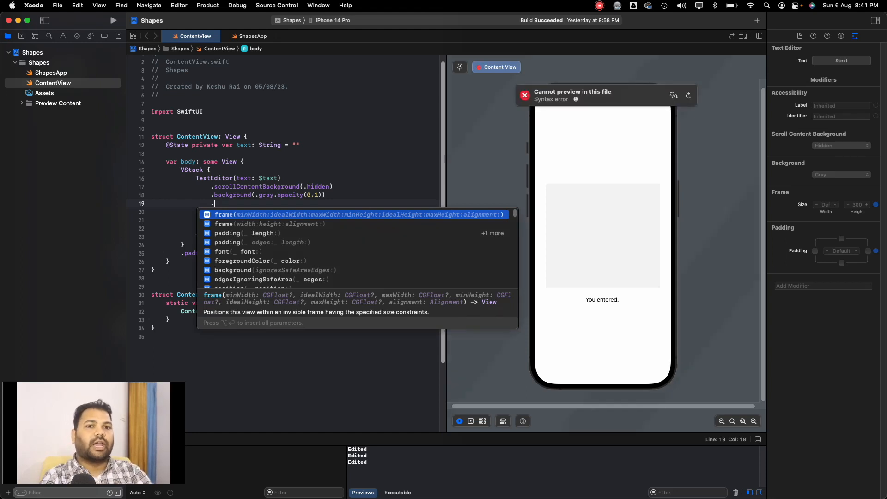
Add .multilineTextAlignment(.center) and begin a .line modifier on a new line
{"action": "type", "text": "multilineTextAlignment(.center"}
{"action": "left_click", "coordinate": [602, 236]}
{"action": "type", "text": "Asdasdasdasdasdad,kasha jkalsjdh klaishdlaksjdh lkaisdh lkaihsd lkiahsdlk jashdjkla hd"}
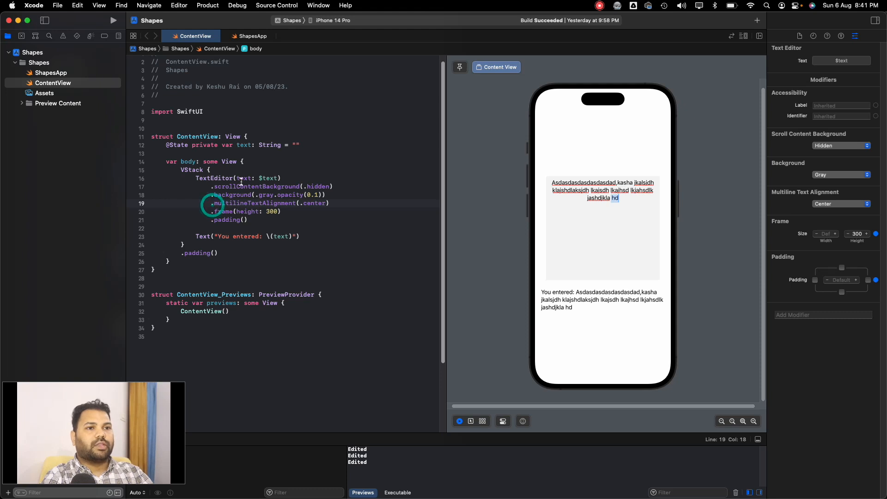
{"action": "key", "text": "return"}
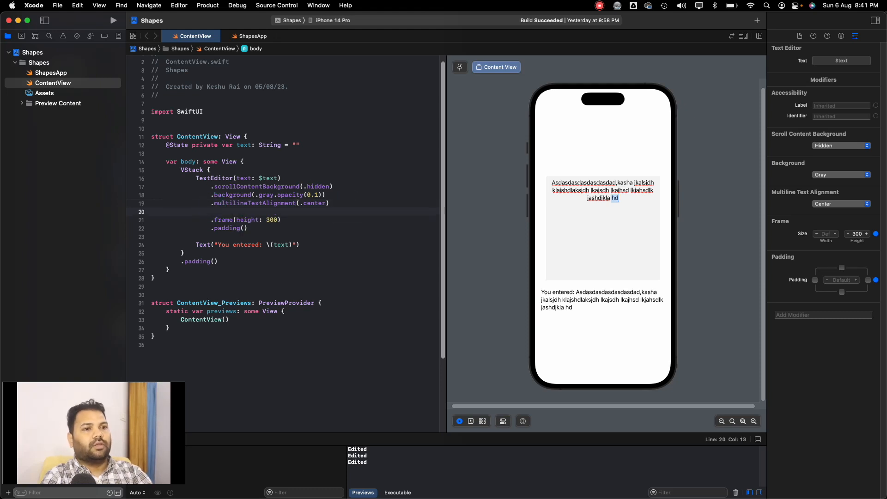
{"action": "type", "text": ".line"}
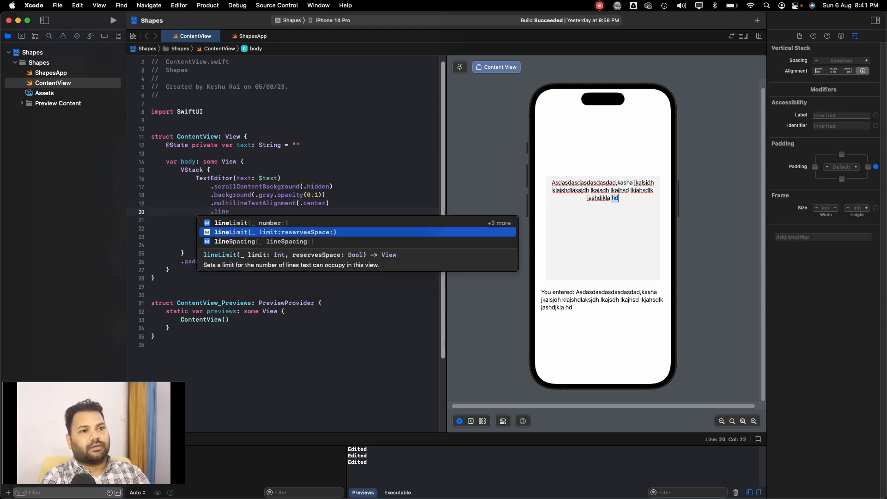